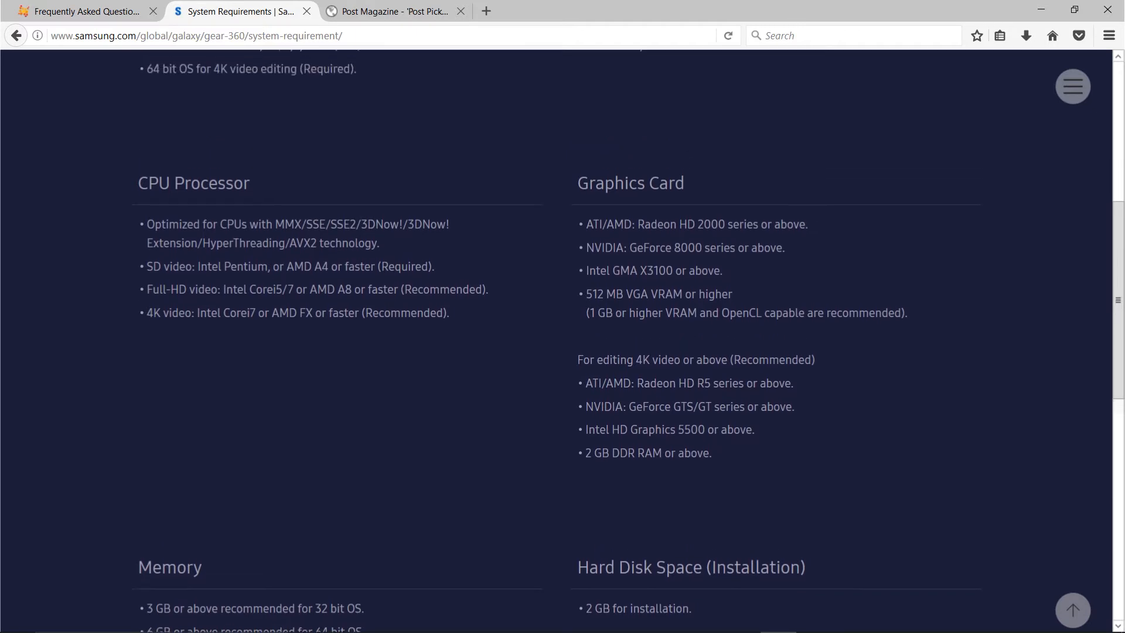
Scroll through the current page, switch to the Kolor FAQ, then move to Dell's Virtual Reality page
scroll("up", 3)
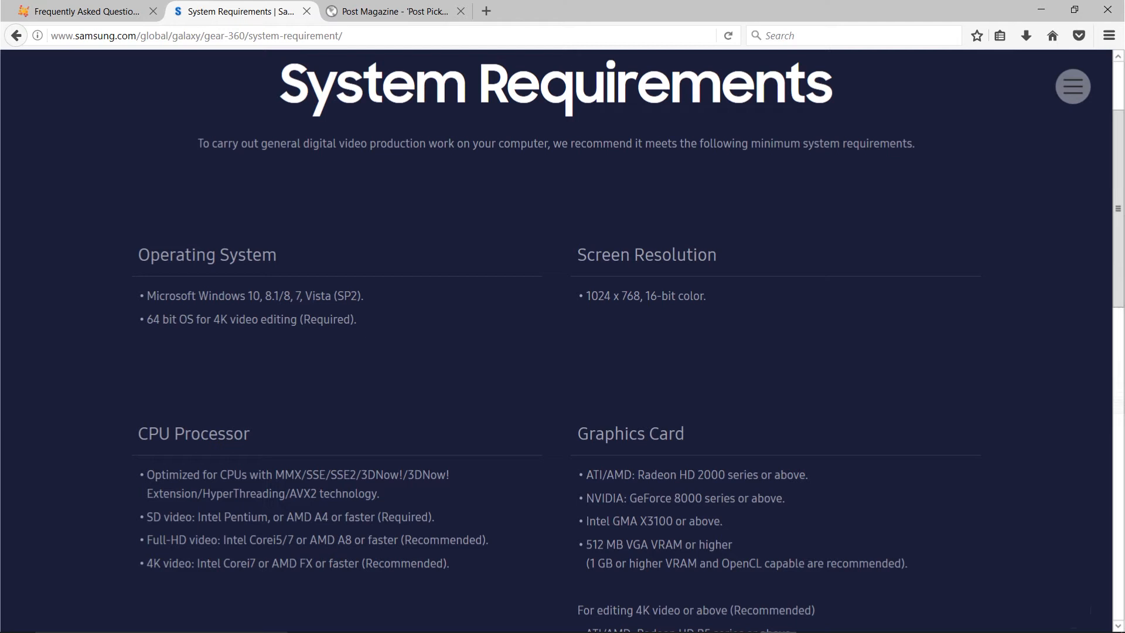
scroll("down", 3)
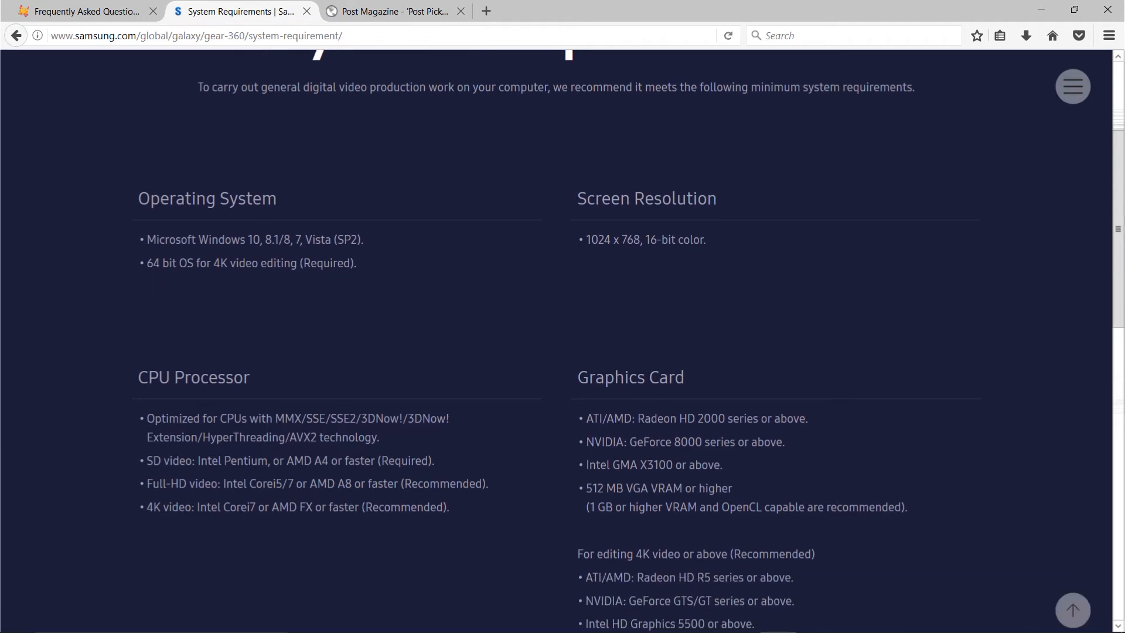
scroll("down", 3)
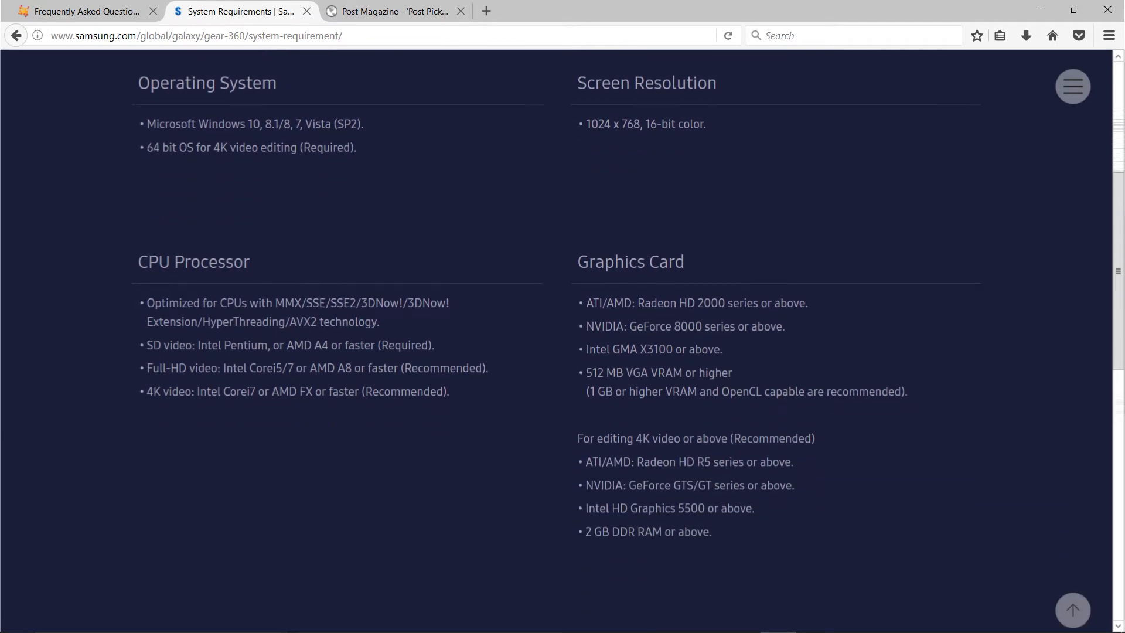
scroll("down", 3)
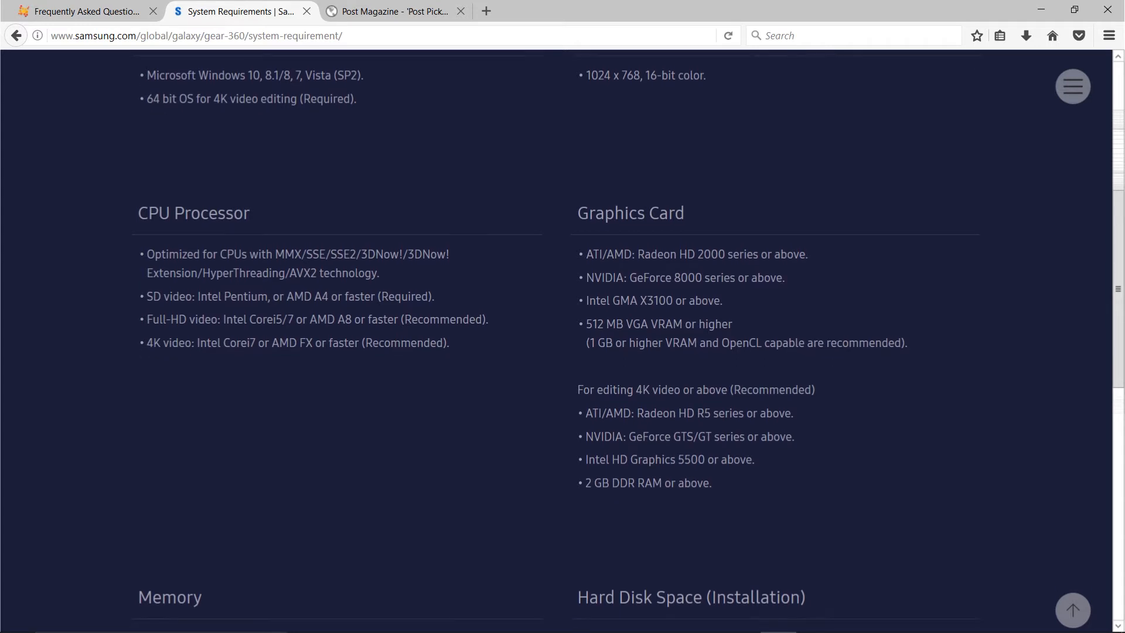
scroll("down", 3)
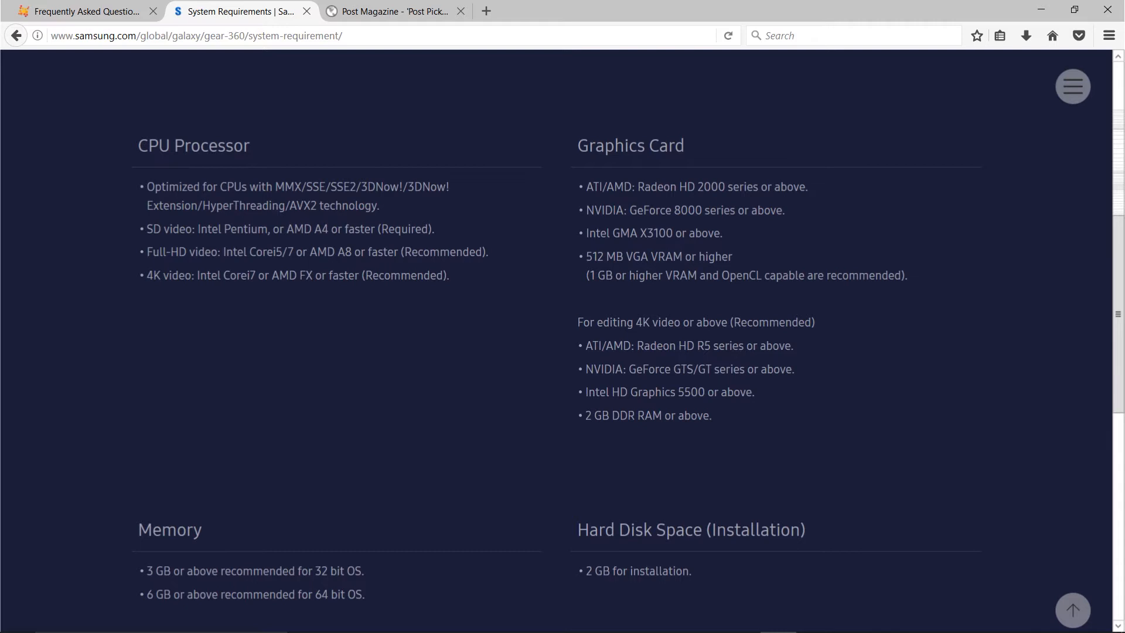
scroll("up", 3)
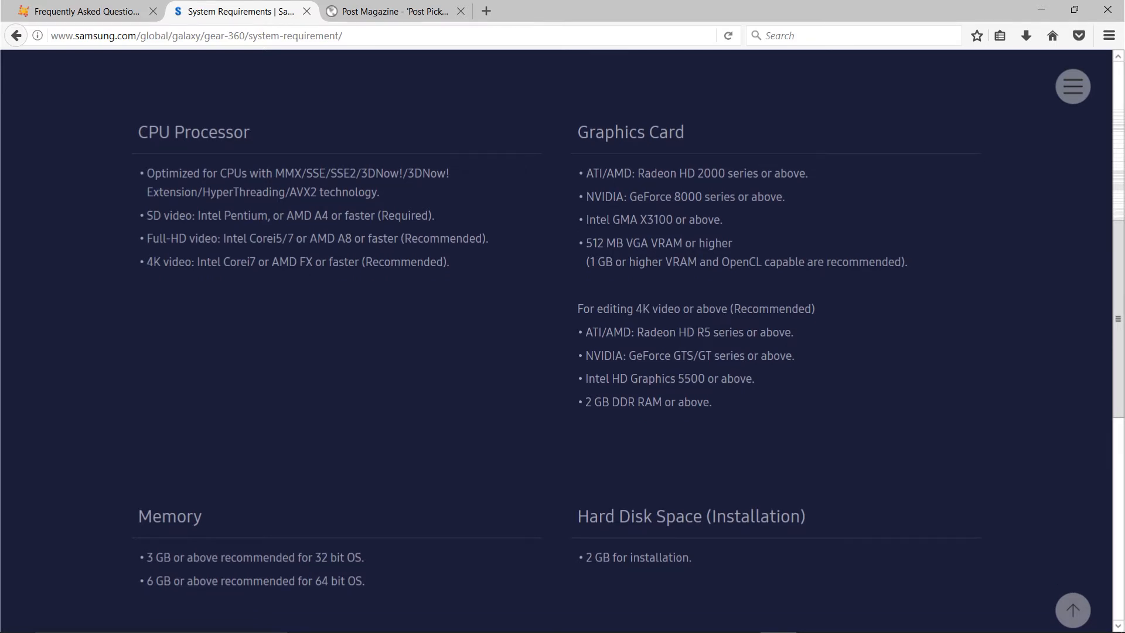
scroll("up", 3)
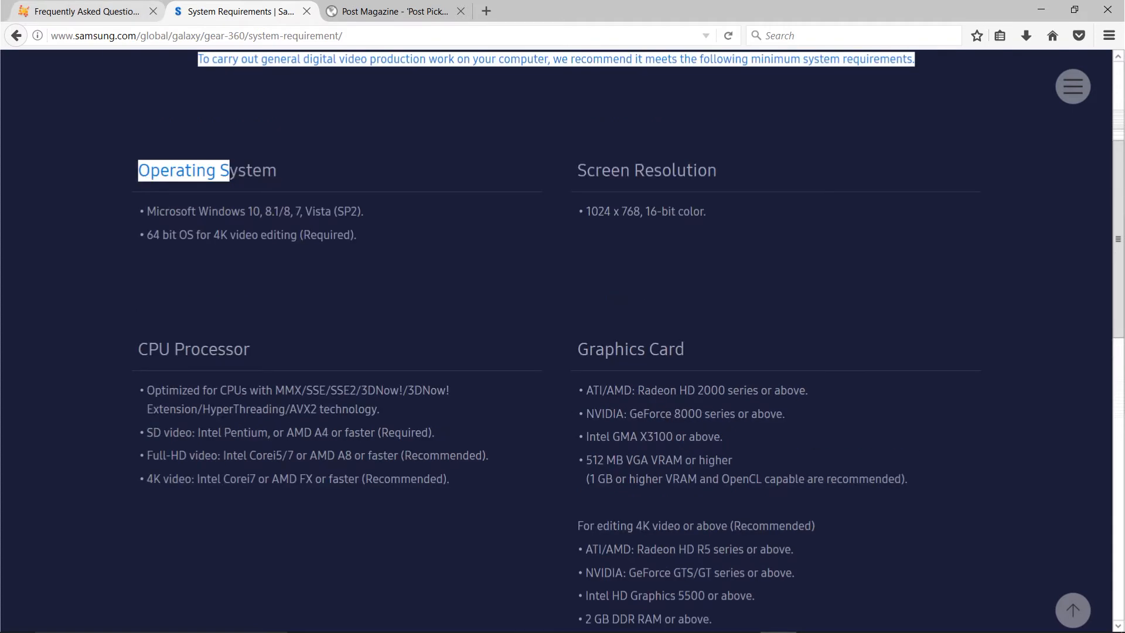
left_click(82, 10)
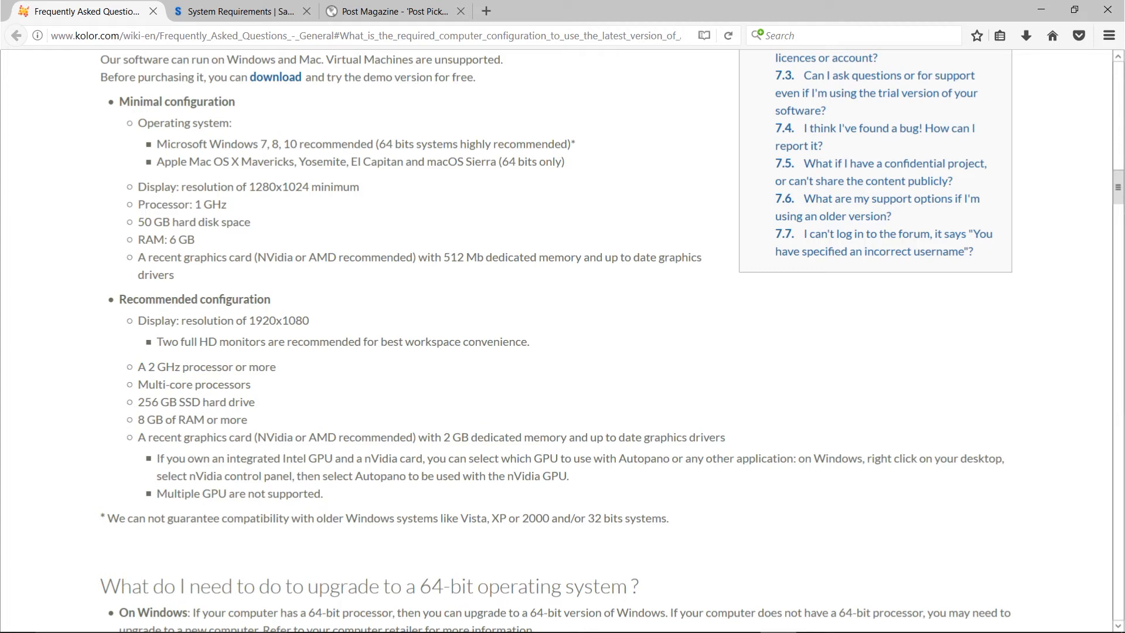
left_click(395, 12)
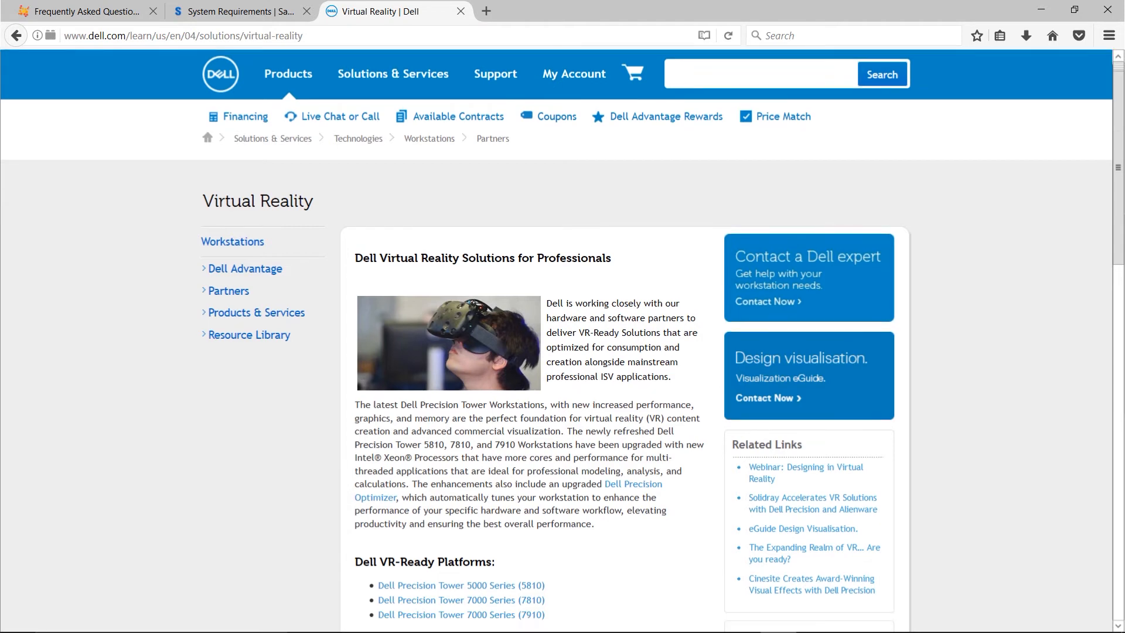
scroll("down", 3)
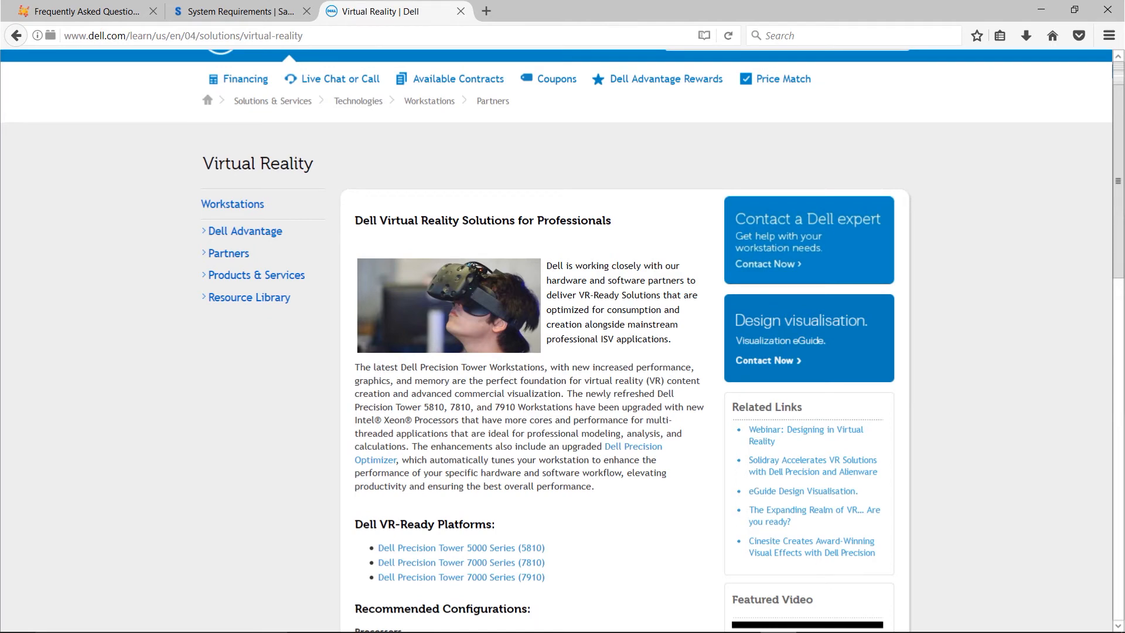
scroll("down", 3)
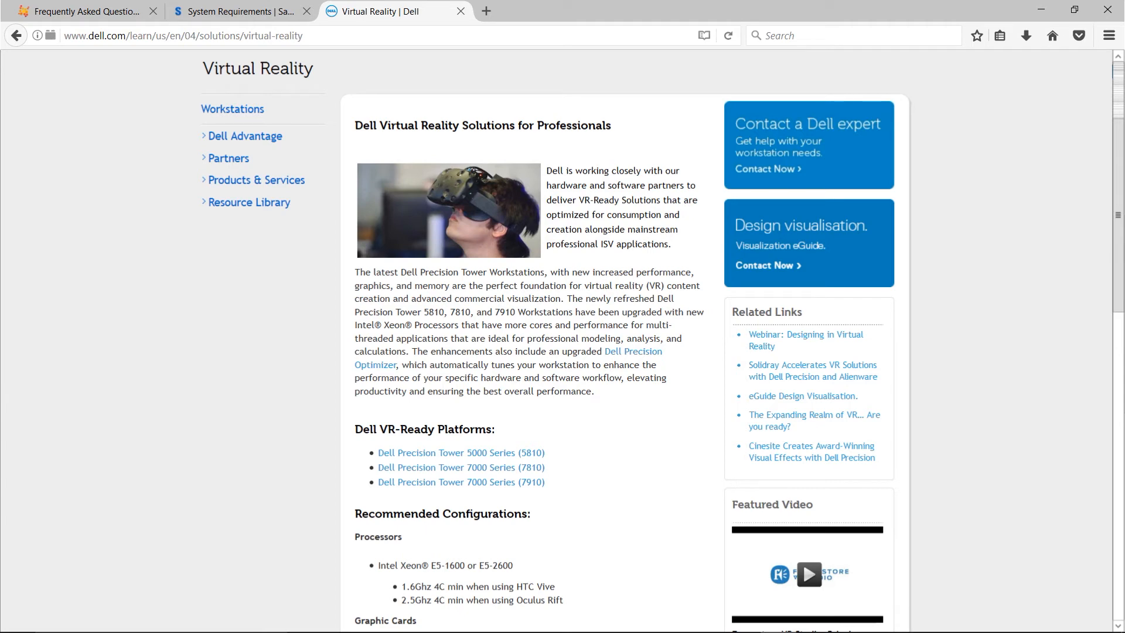
scroll("down", 3)
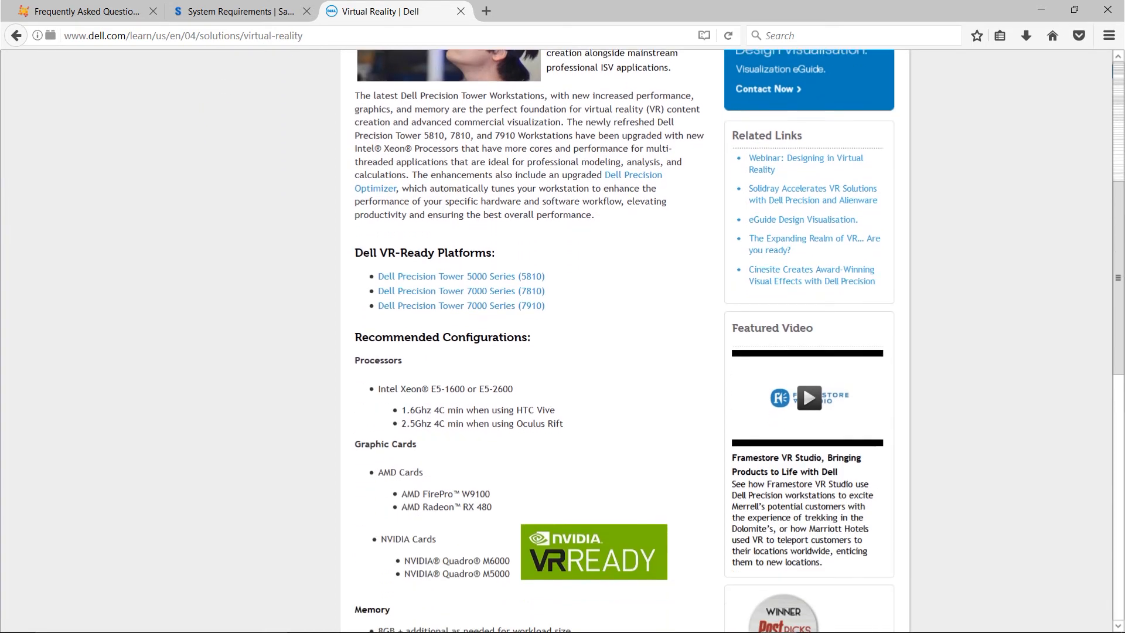
scroll("down", 3)
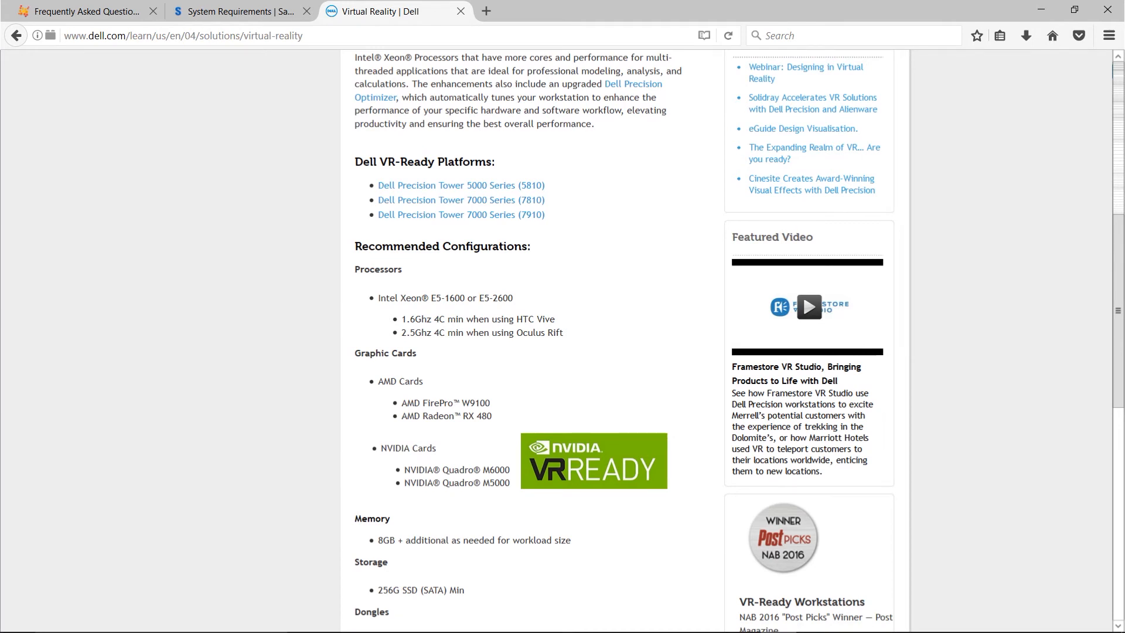
scroll("down", 3)
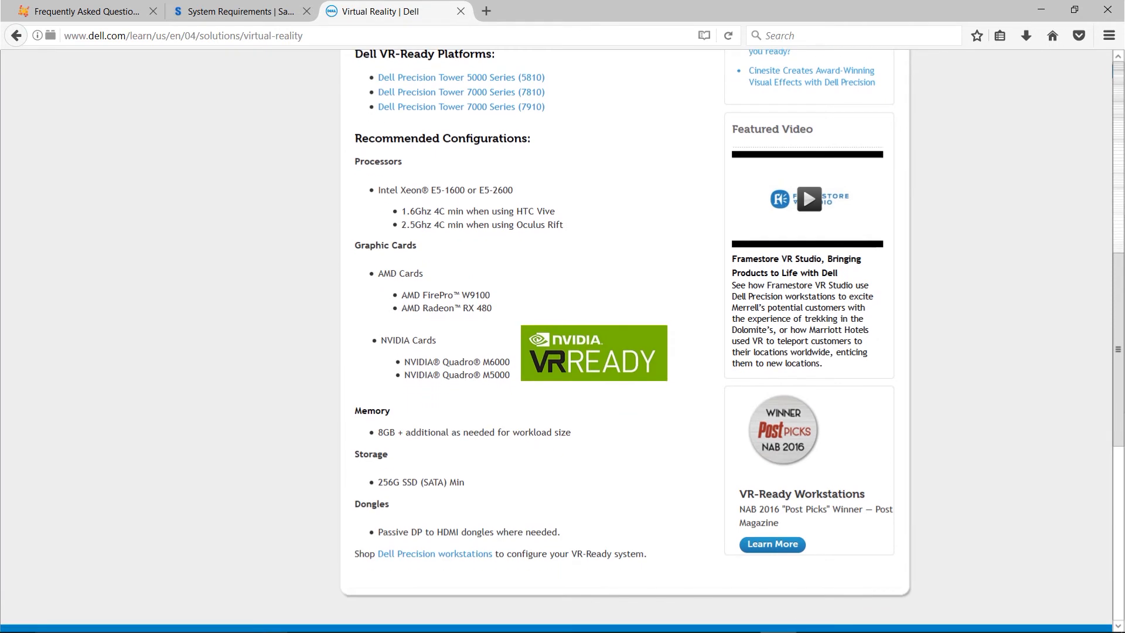
scroll("up", 3)
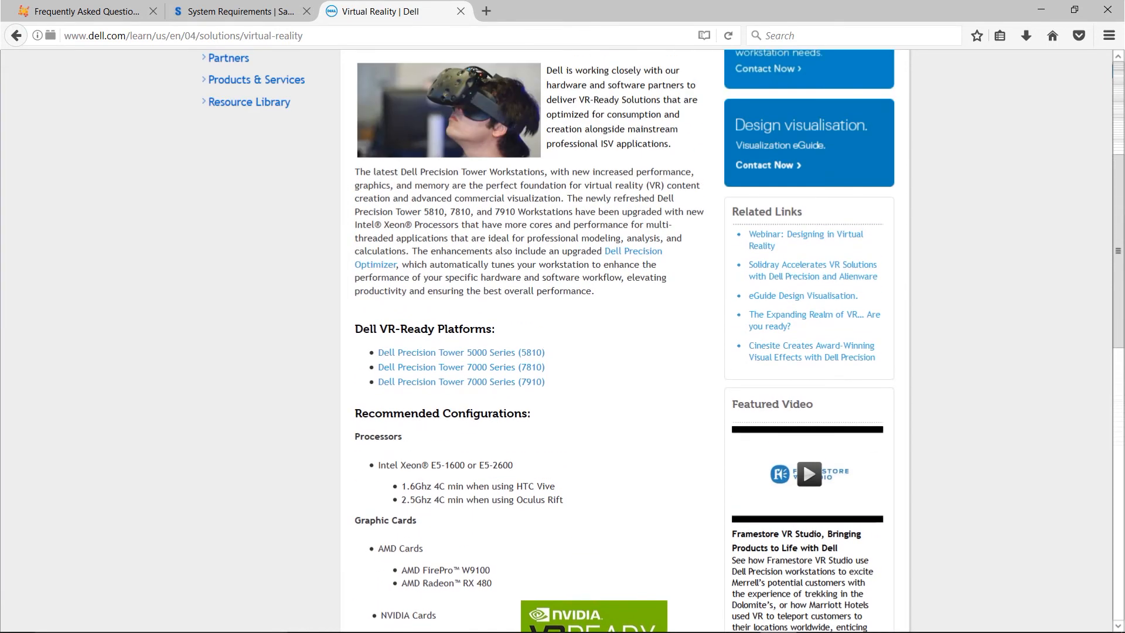
scroll("up", 3)
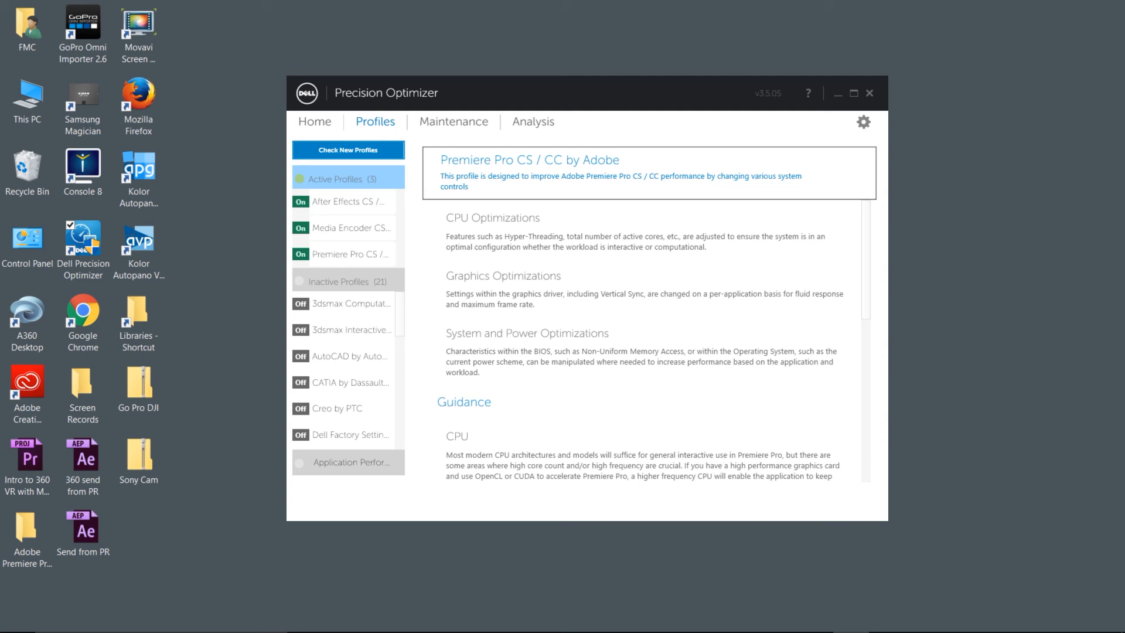
View the Maintenance system update checks, then the Analysis system and workload tracking settings
left_click(453, 120)
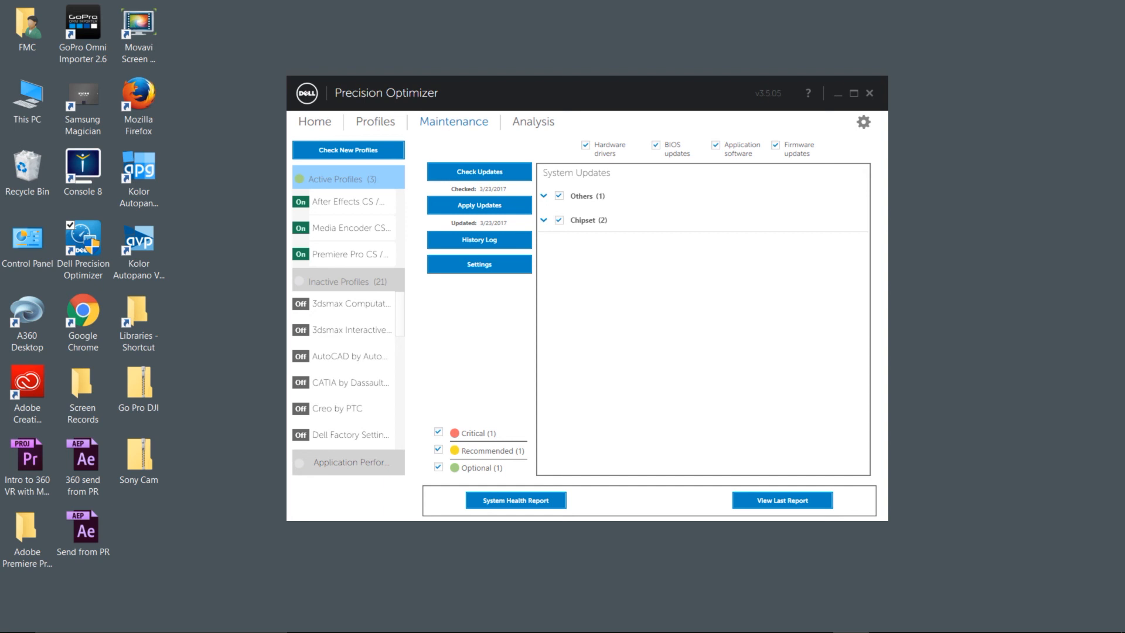
left_click(533, 121)
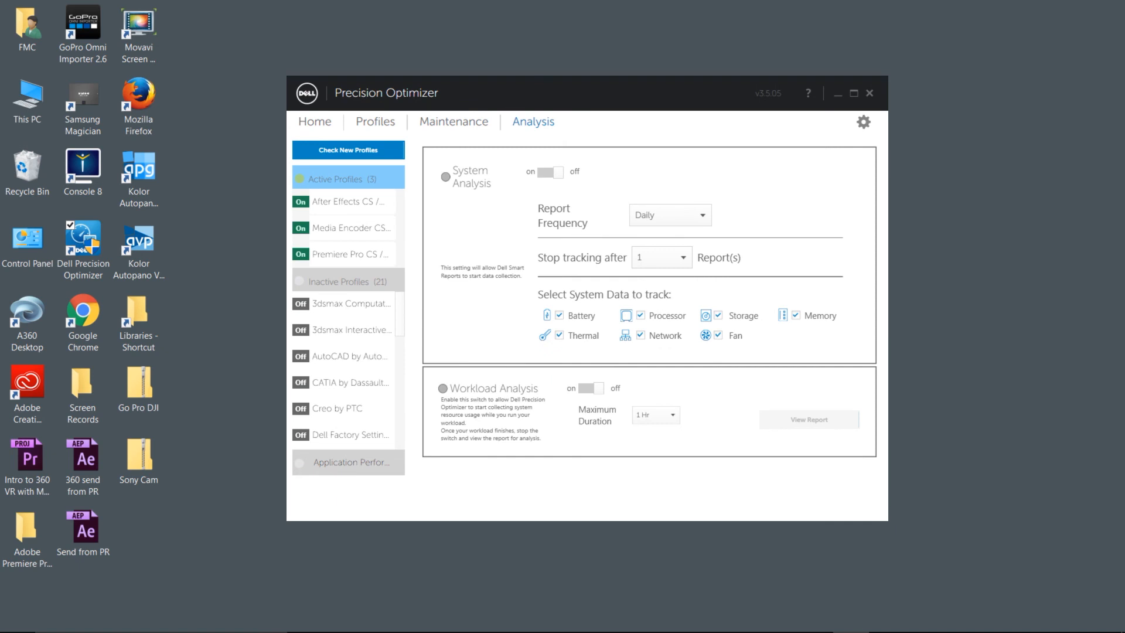